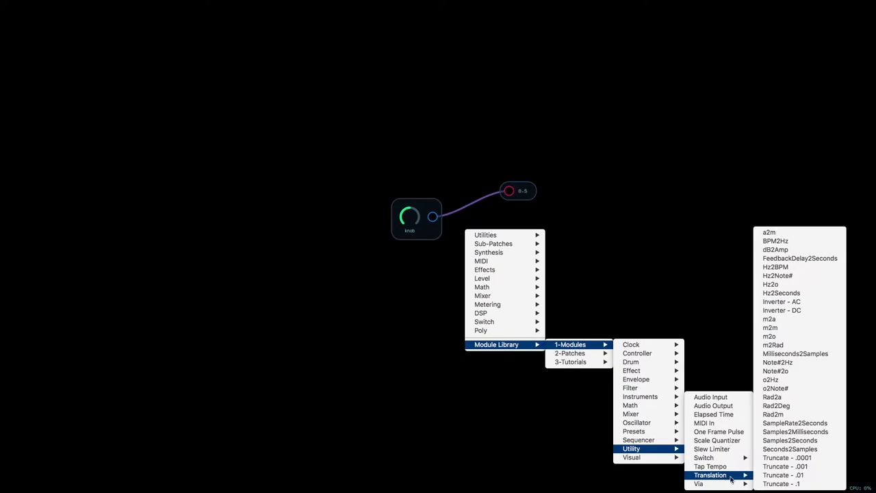
Step: Insert a Truncate .01 module between the knob and the value display
left_click(784, 471)
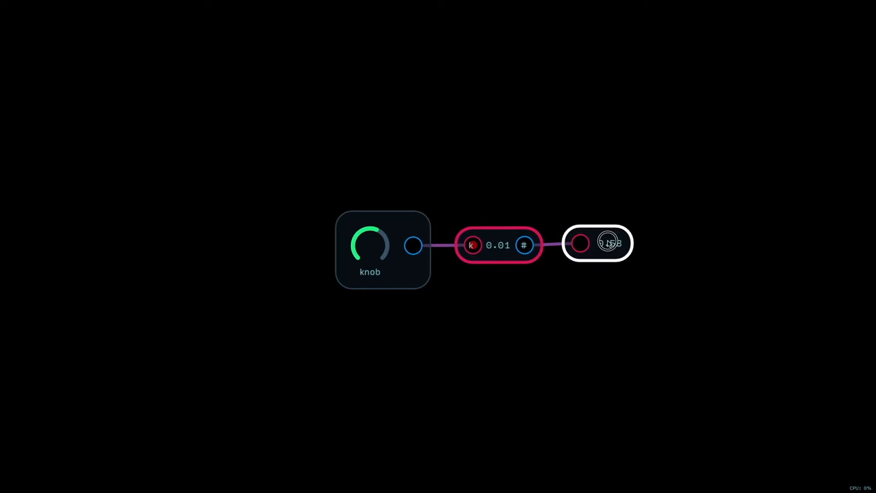
Step: Rename the knob to 'Value' via its context menu
right_click(370, 247)
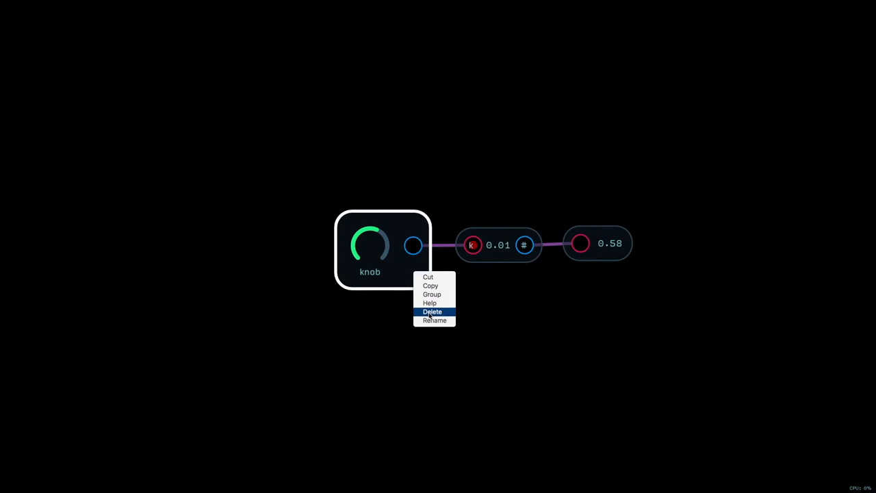
left_click(434, 321)
type("Value")
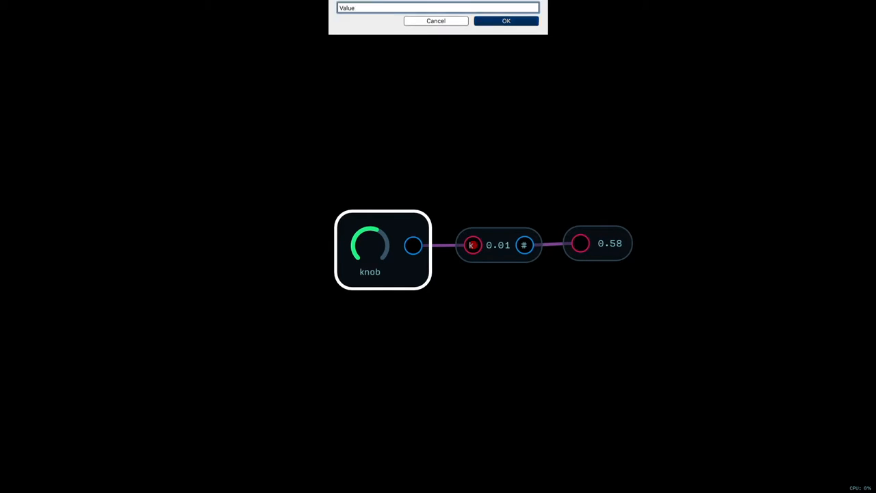
left_click(507, 21)
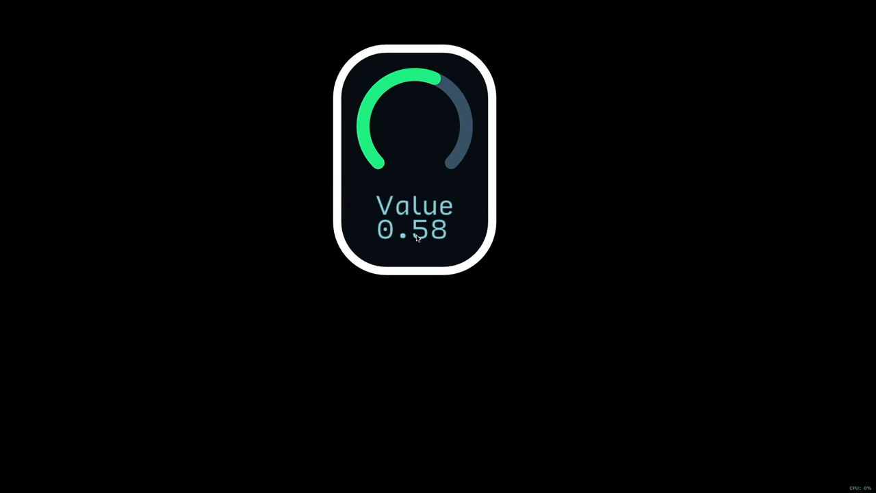
Step: Group the knob, truncate and display nodes into a single module
right_click(473, 222)
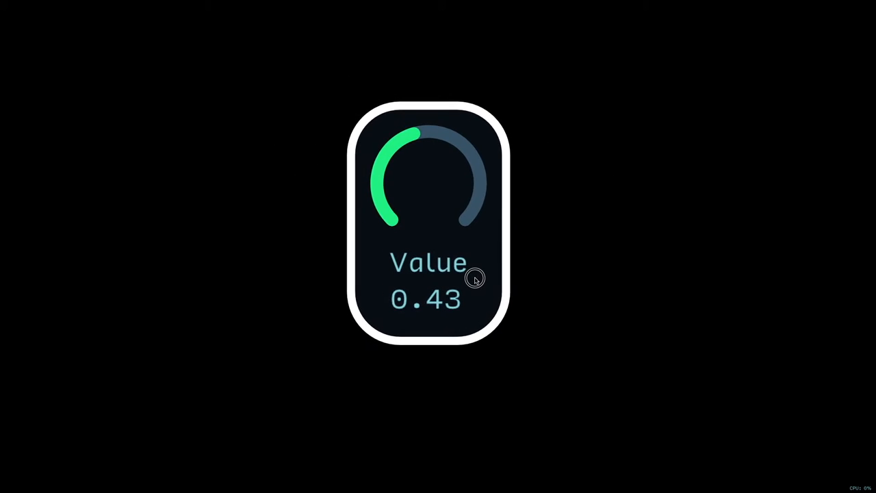
right_click(473, 279)
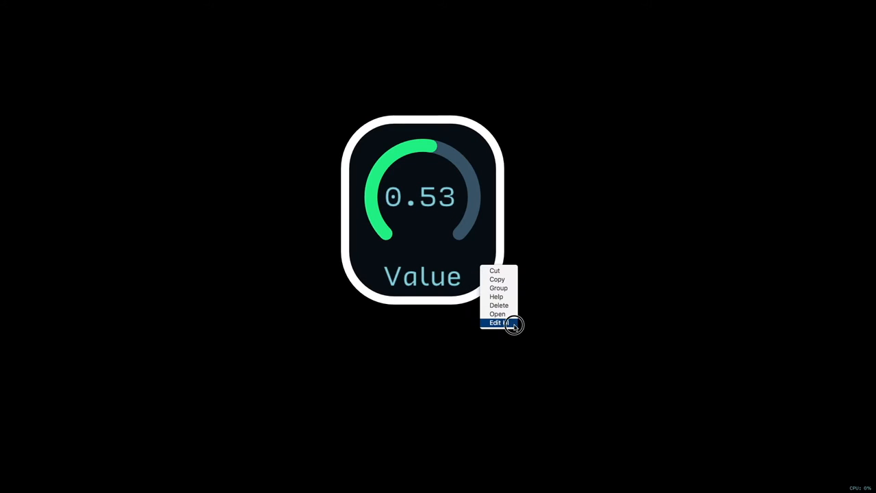
Step: Edit the module face so the truncated reading sits below the Value knob
left_click(498, 323)
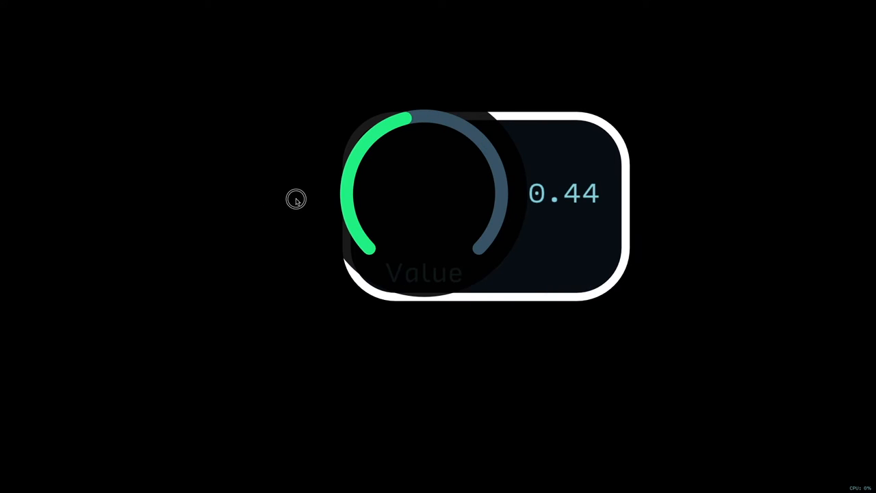
left_click_drag(296, 199, 356, 187)
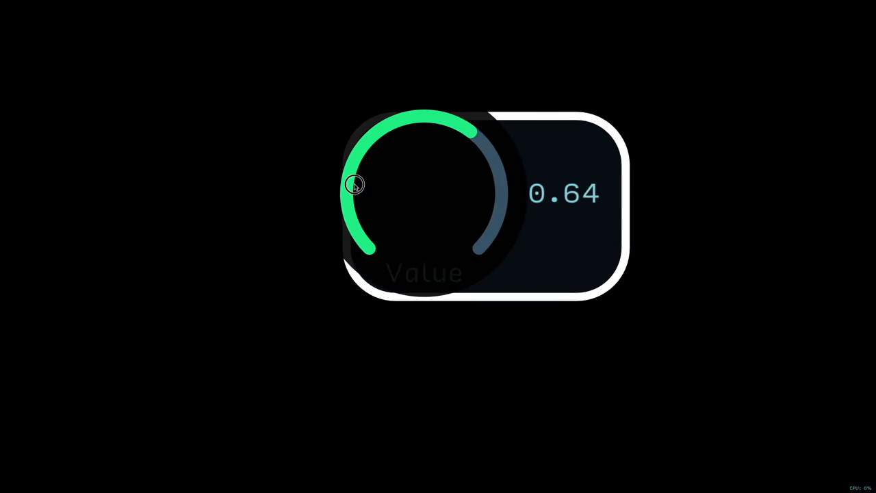
left_click_drag(353, 185, 404, 190)
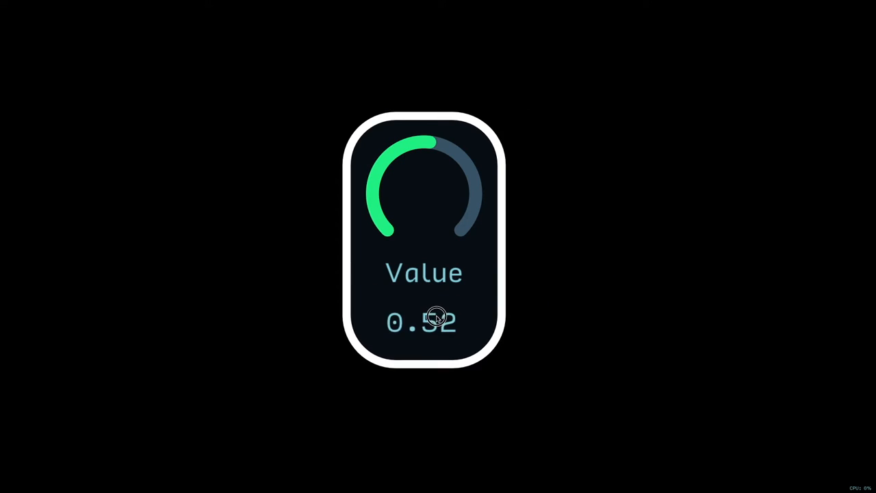
Step: Lock the module's UI layout
right_click(434, 318)
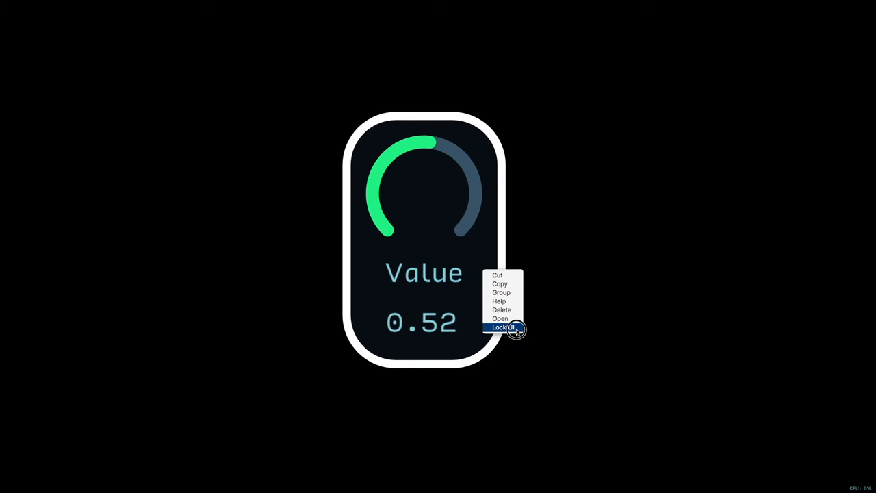
left_click(504, 329)
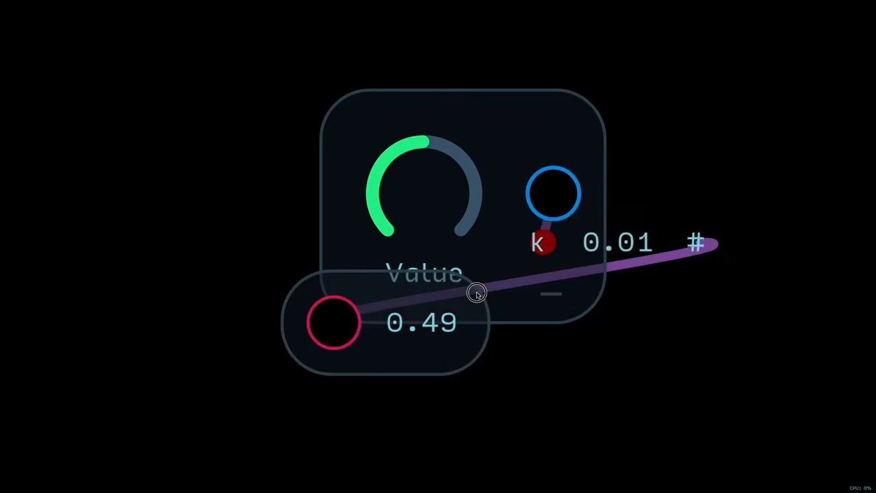